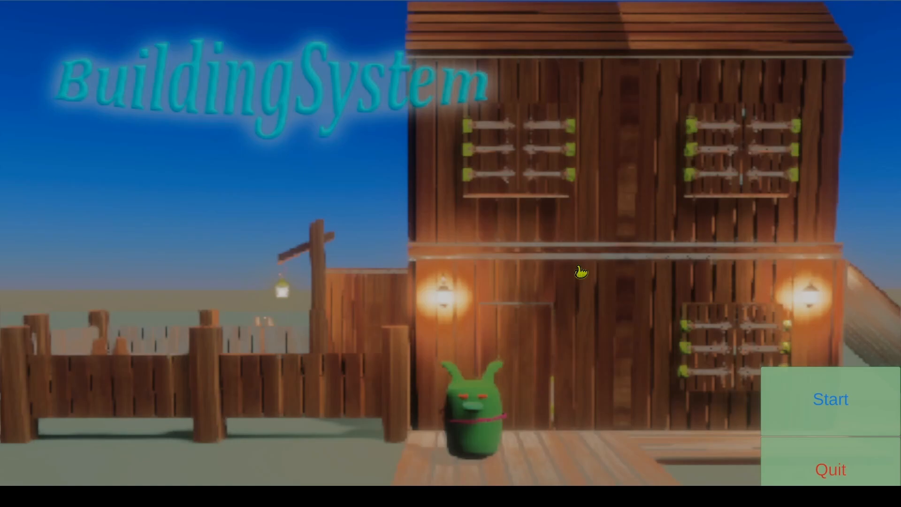
{"action": "mouse_move", "coordinate": [742, 380]}
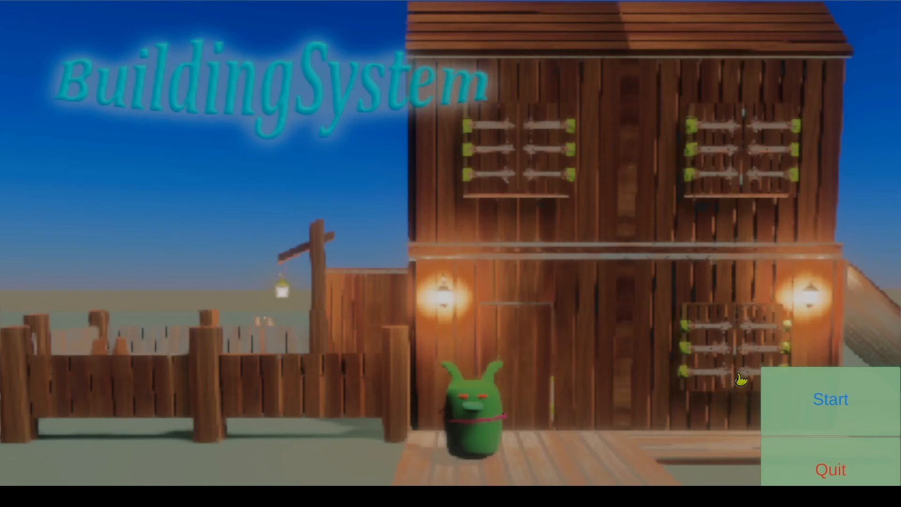
- Start the game from the title screen, then hide and restore the building interface with H
{"action": "left_click", "coordinate": [831, 399]}
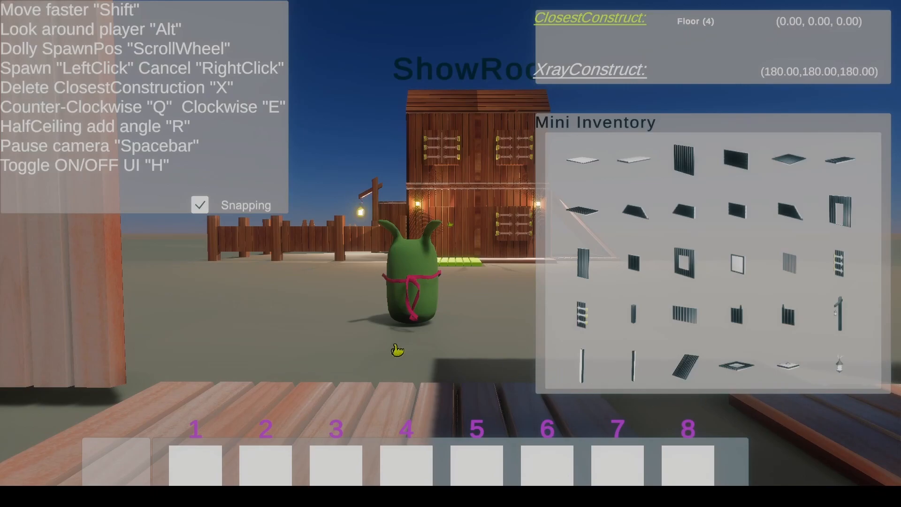
{"action": "mouse_move", "coordinate": [140, 161]}
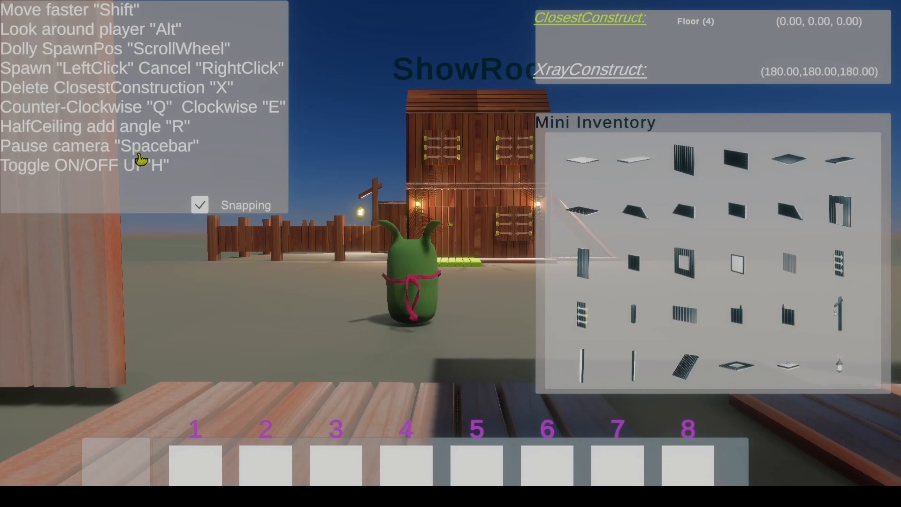
{"action": "mouse_move", "coordinate": [144, 177]}
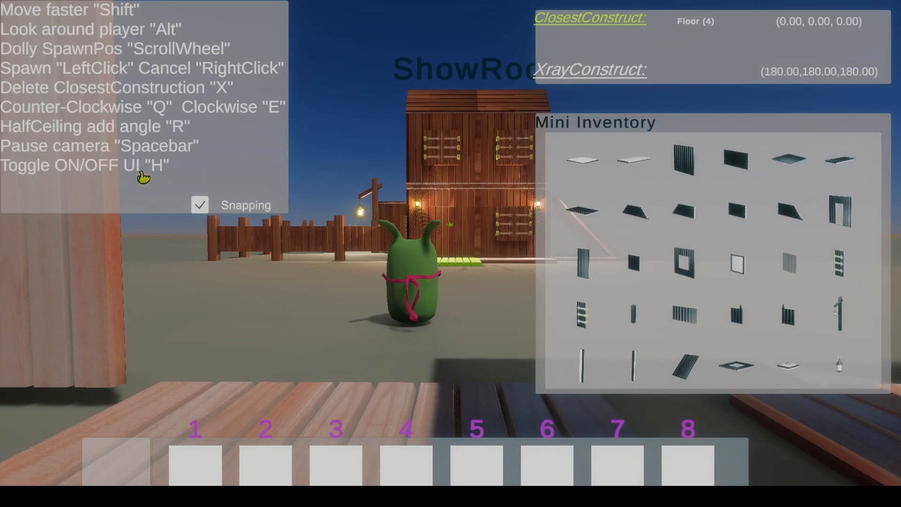
{"action": "key", "text": "h"}
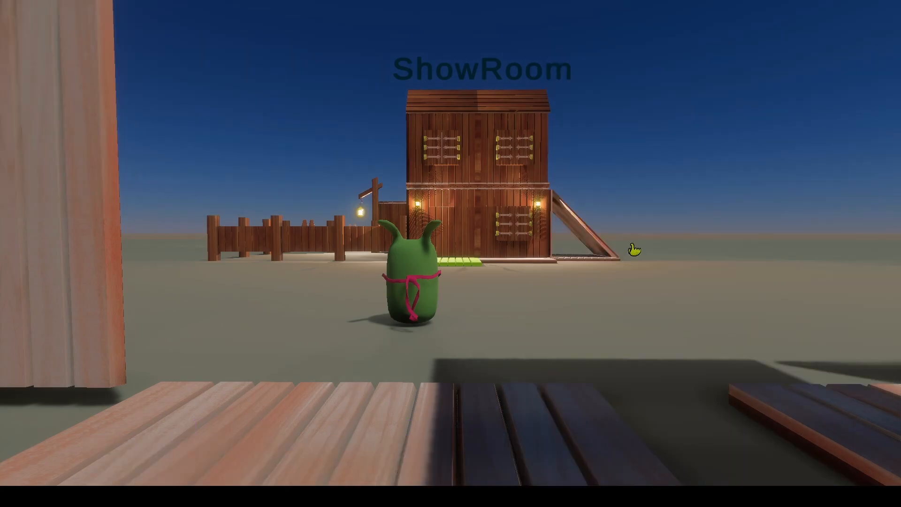
{"action": "key", "text": "h"}
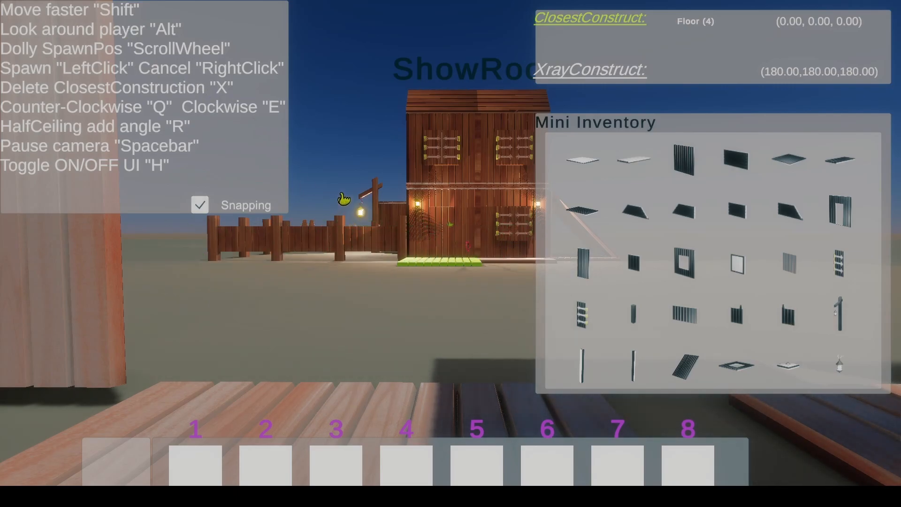
{"action": "mouse_move", "coordinate": [462, 228]}
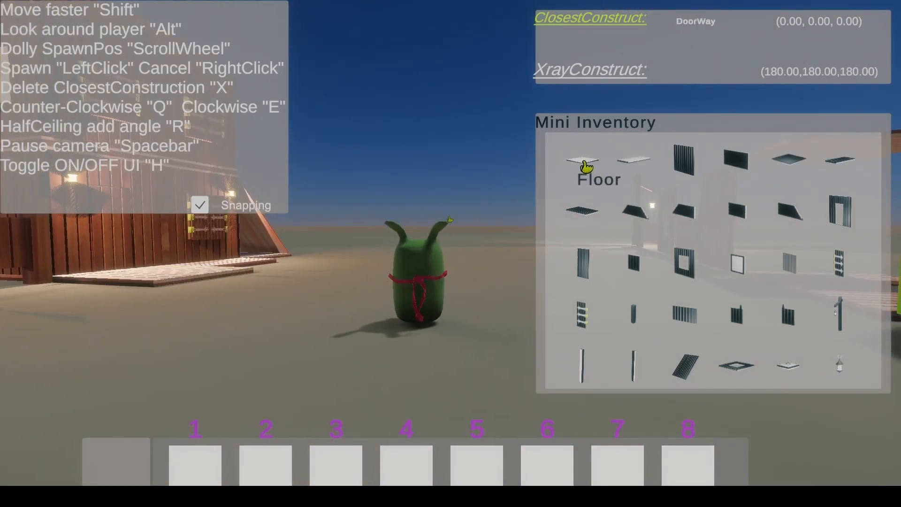
- Choose the Floor piece from the Mini Inventory for placing
{"action": "left_click", "coordinate": [583, 160]}
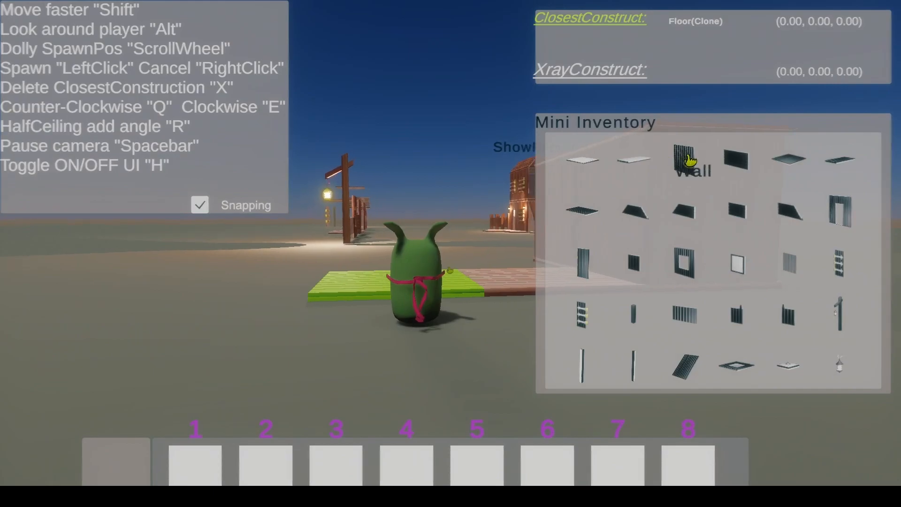
{"action": "left_click", "coordinate": [685, 159]}
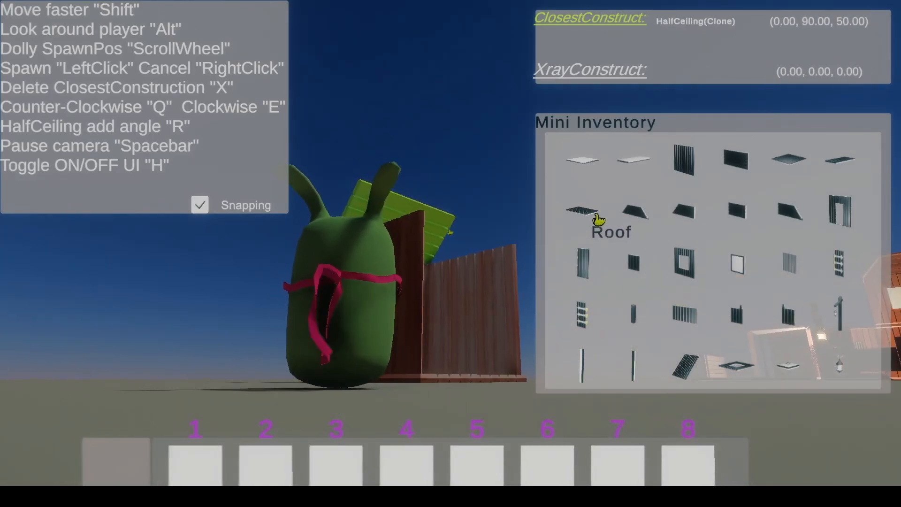
- Choose the Roof piece from the Mini Inventory to place above the walls
{"action": "left_click", "coordinate": [582, 210]}
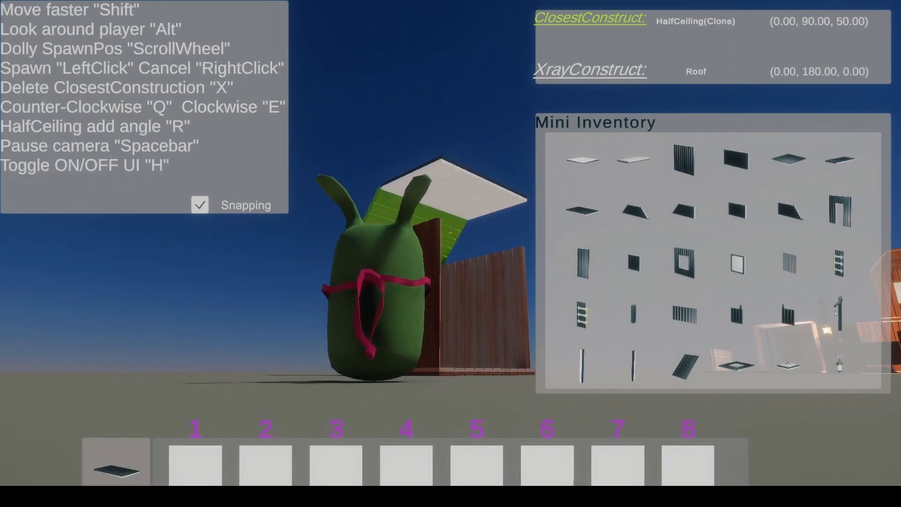